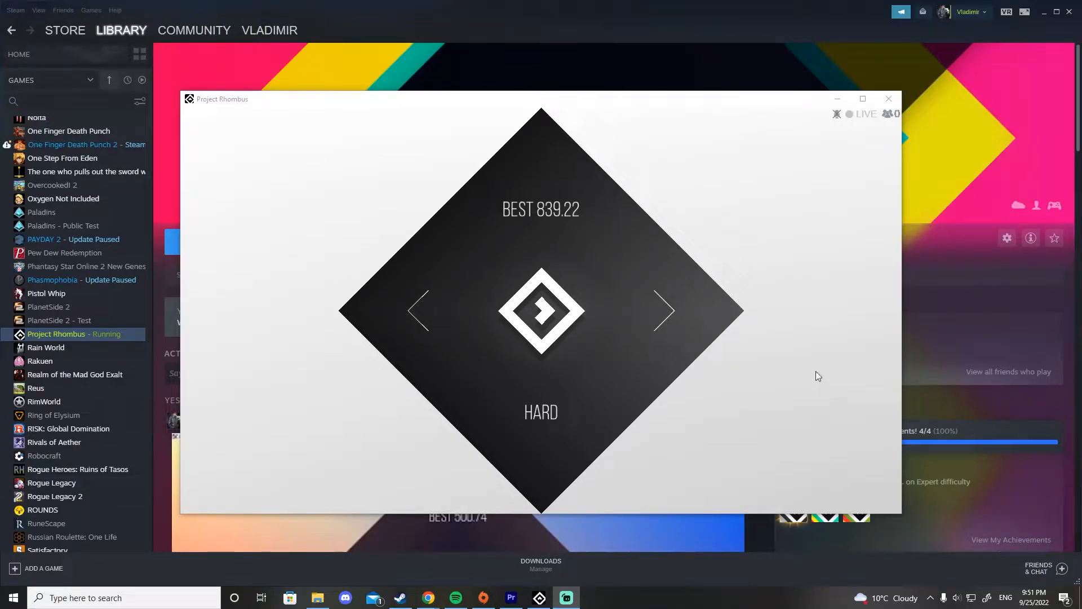
mouse_move(558, 227)
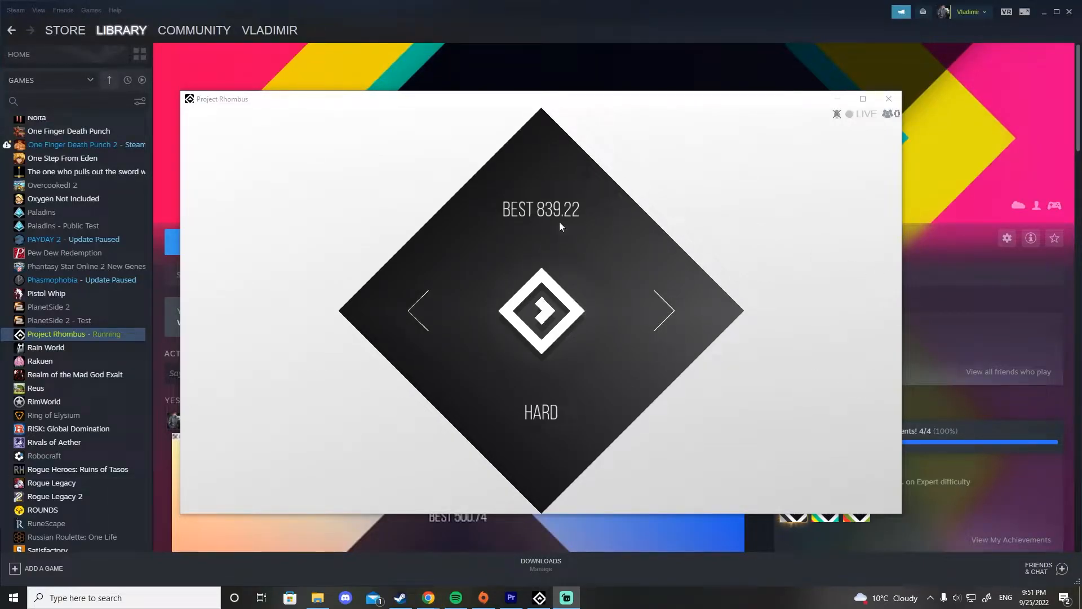
mouse_move(439, 265)
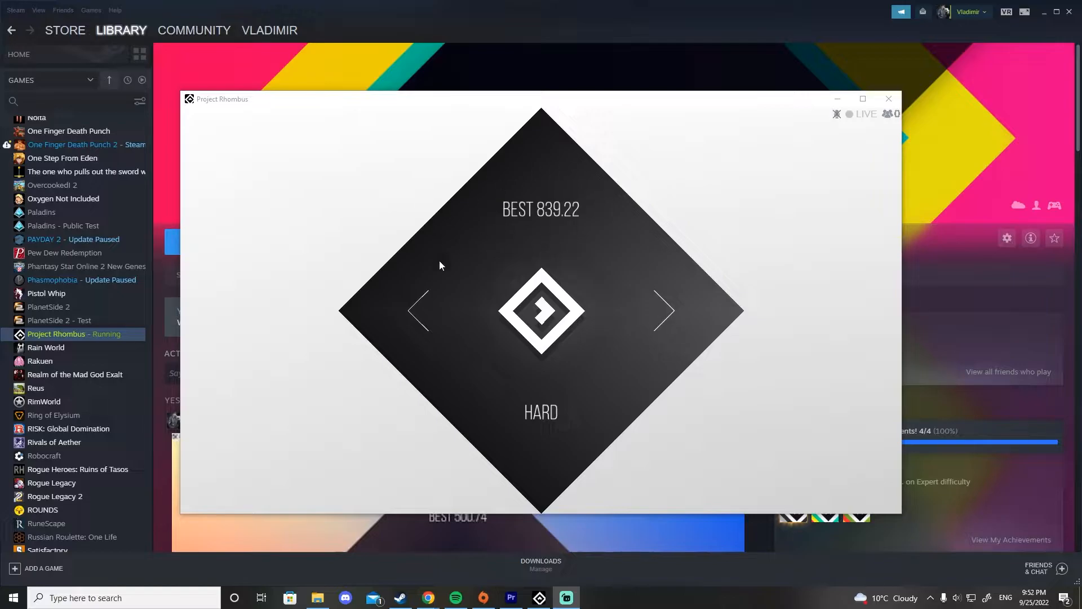
mouse_move(481, 260)
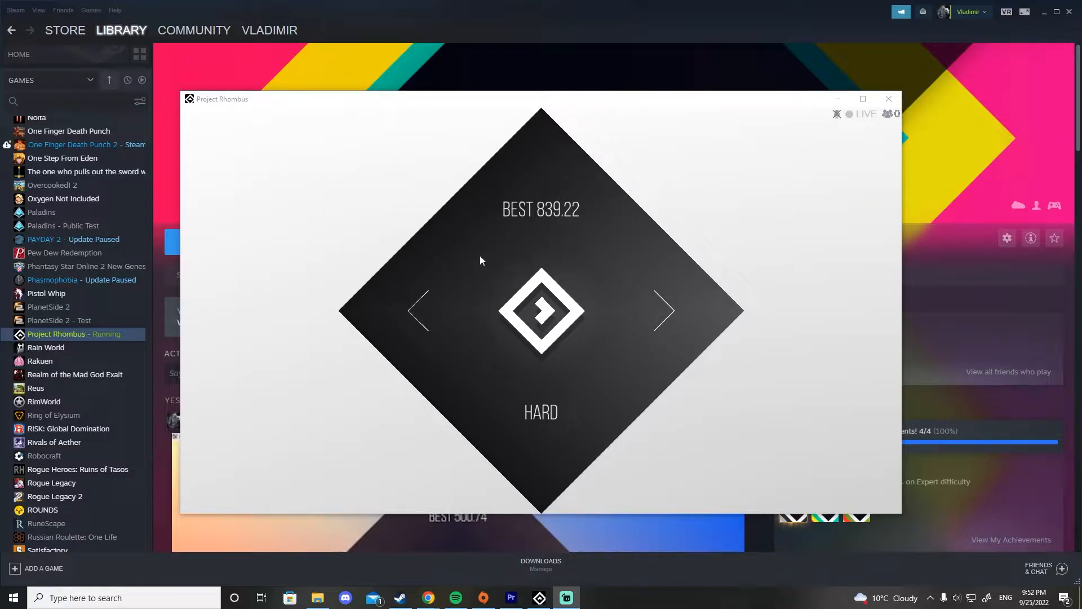
mouse_move(583, 244)
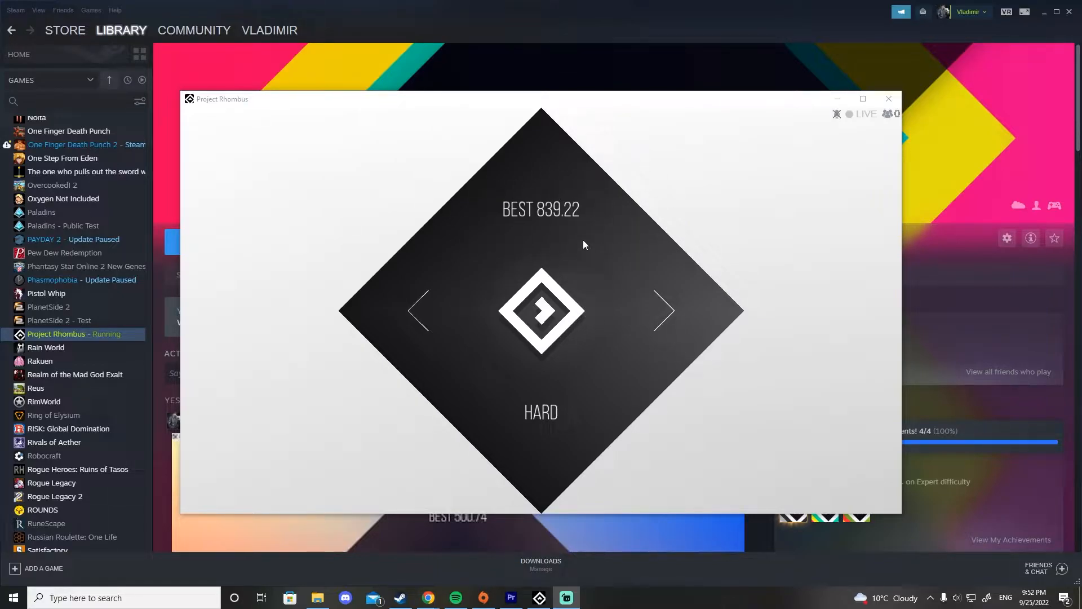
mouse_move(587, 236)
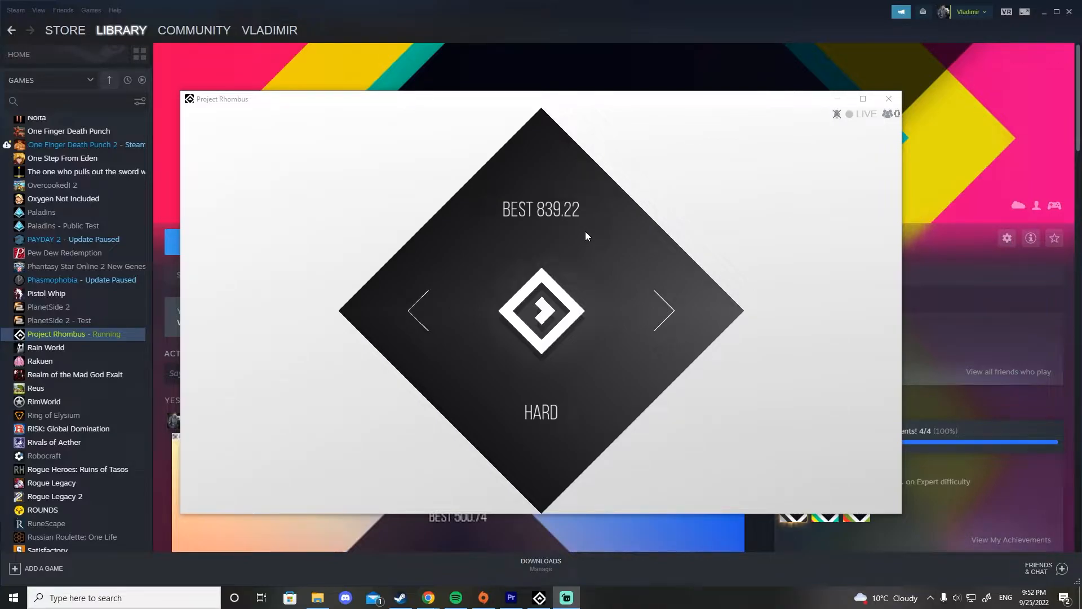
mouse_move(581, 241)
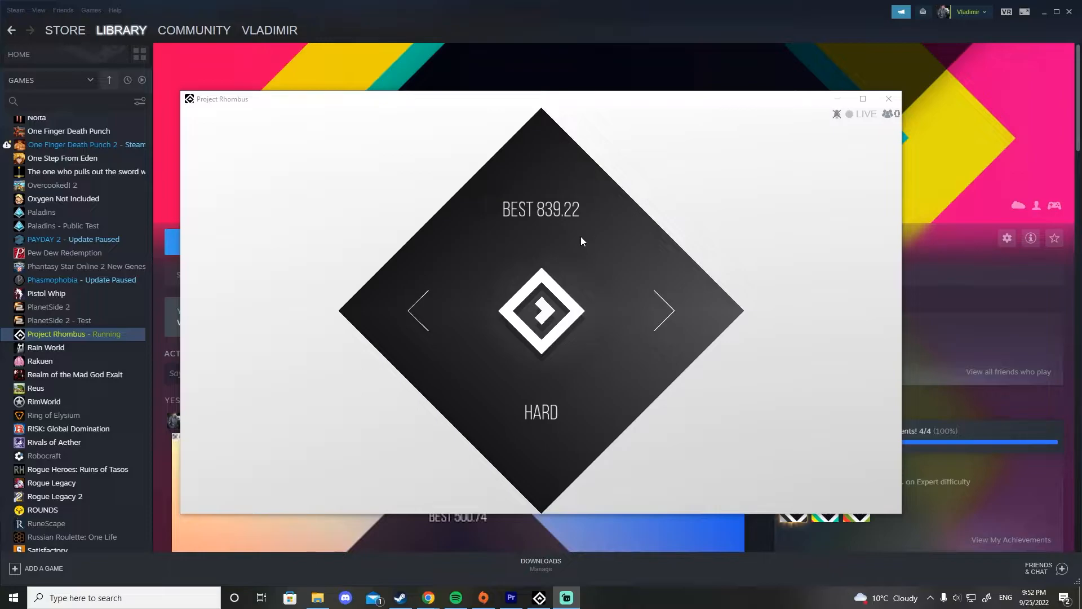
mouse_move(428, 392)
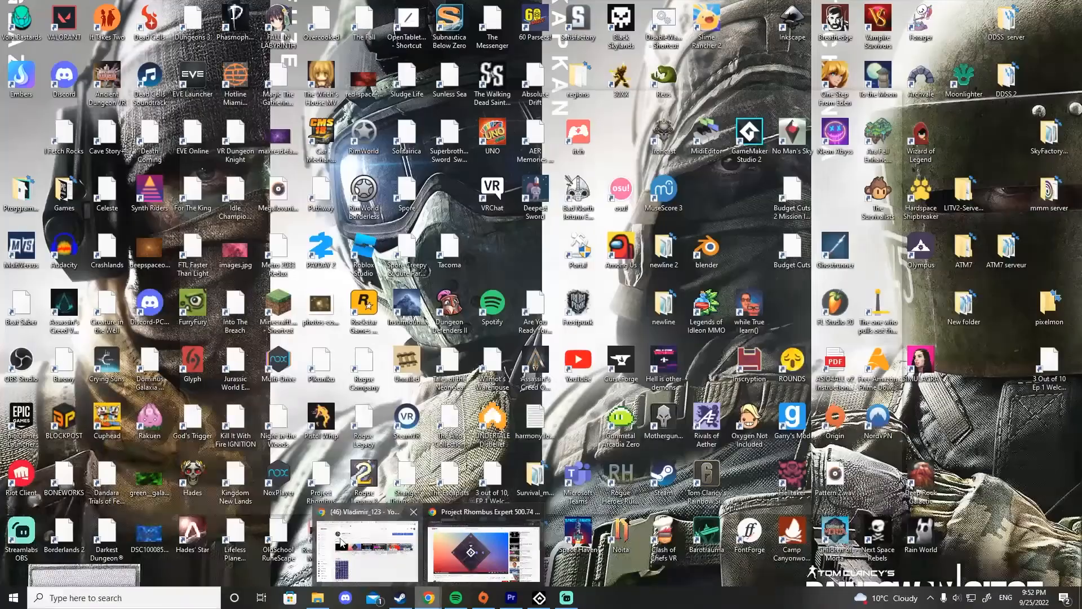
left_click(482, 549)
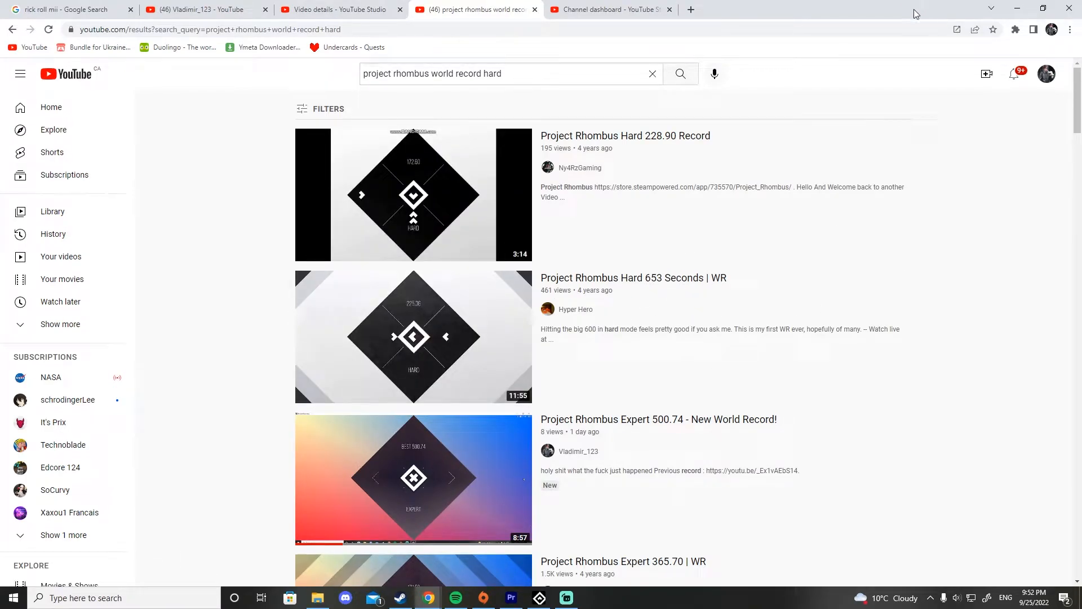
mouse_move(1017, 8)
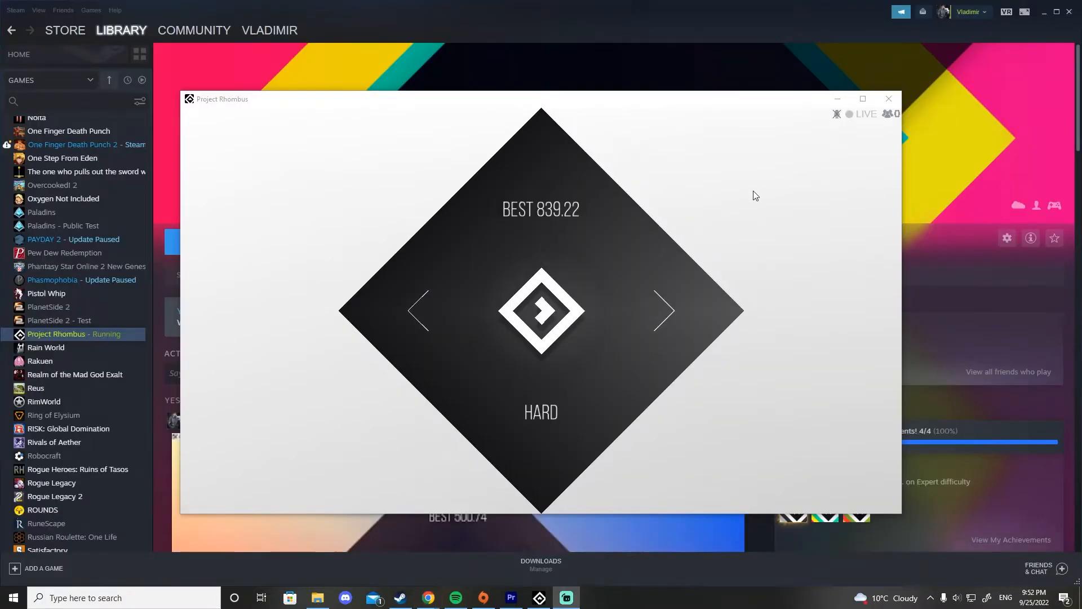
mouse_move(485, 239)
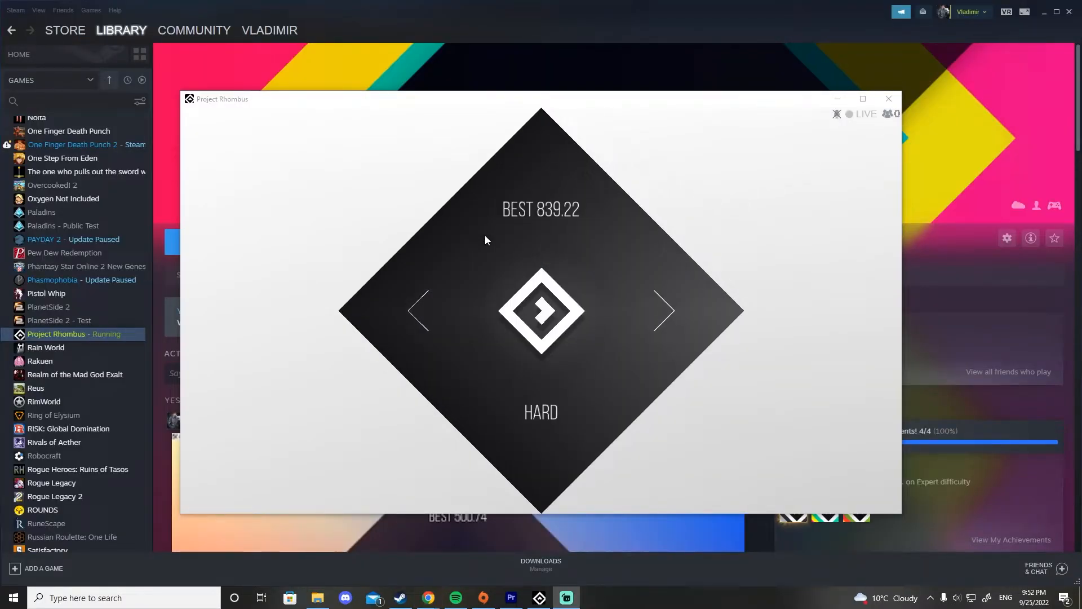
mouse_move(513, 237)
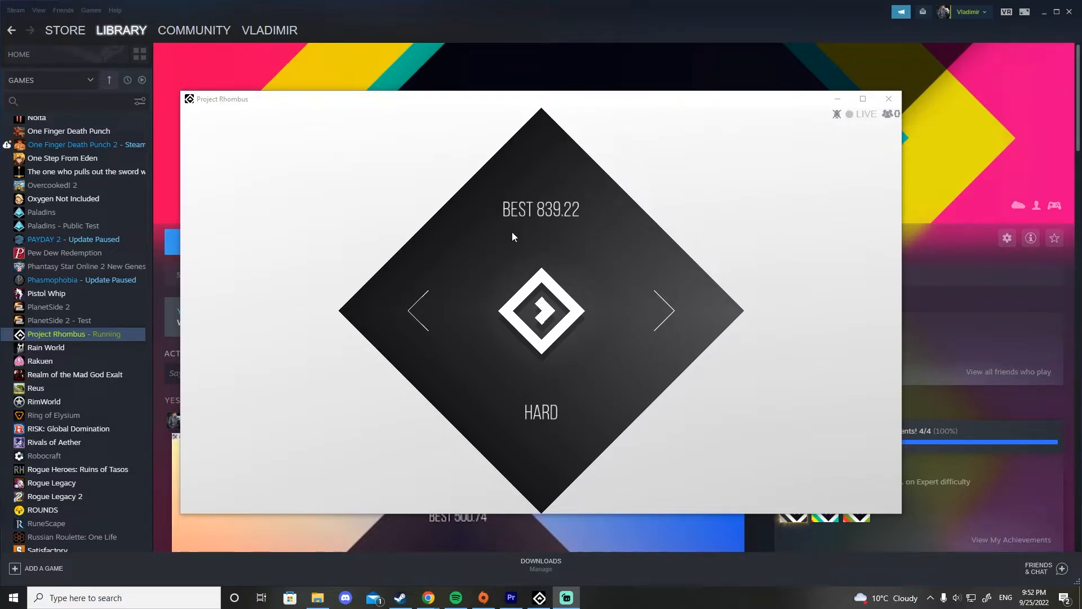
mouse_move(552, 245)
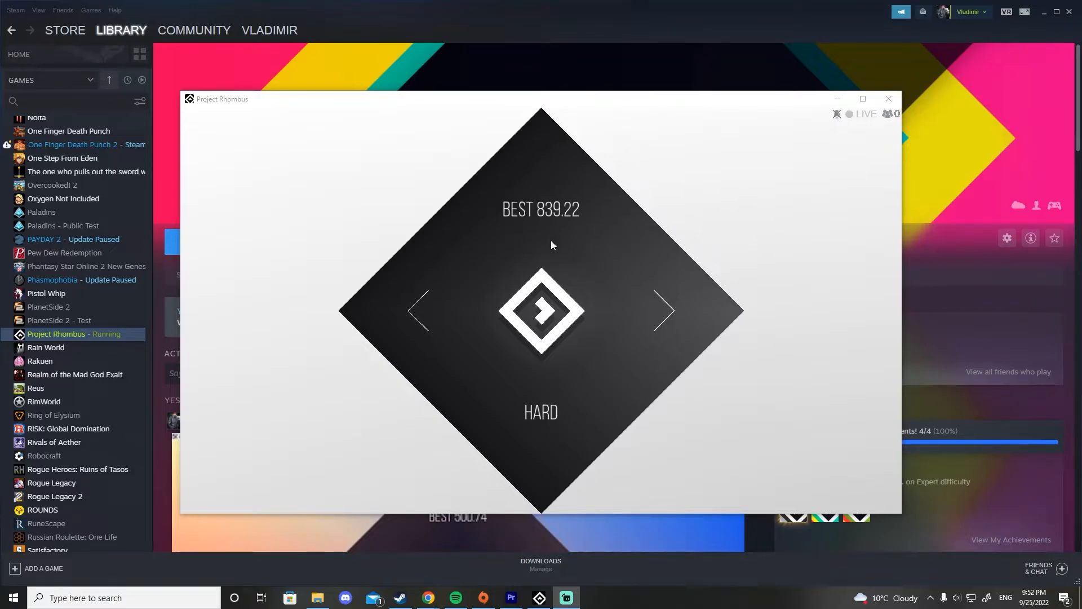
mouse_move(575, 257)
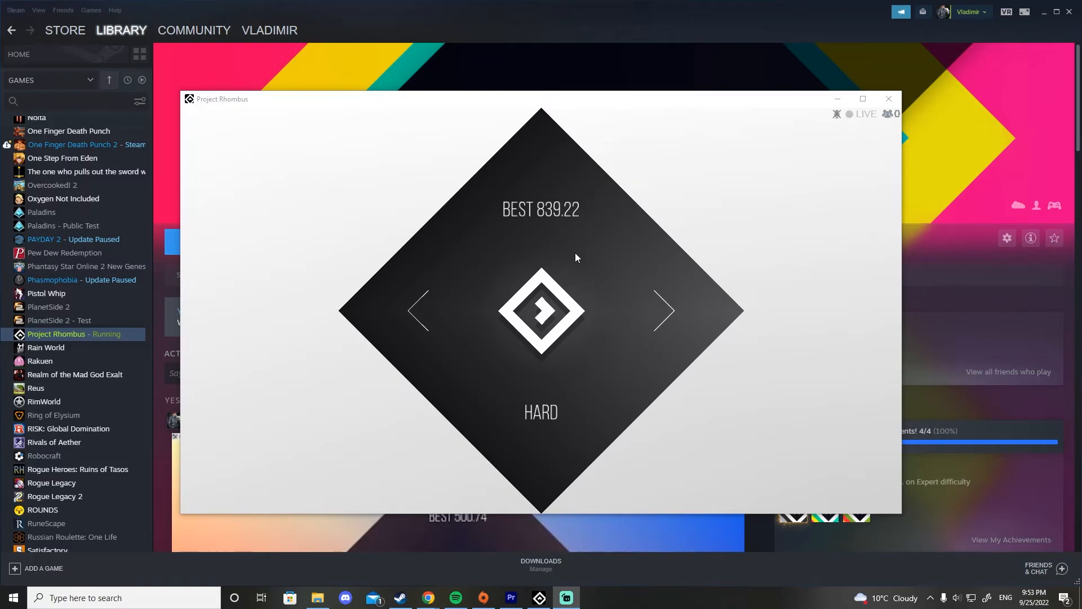
mouse_move(590, 231)
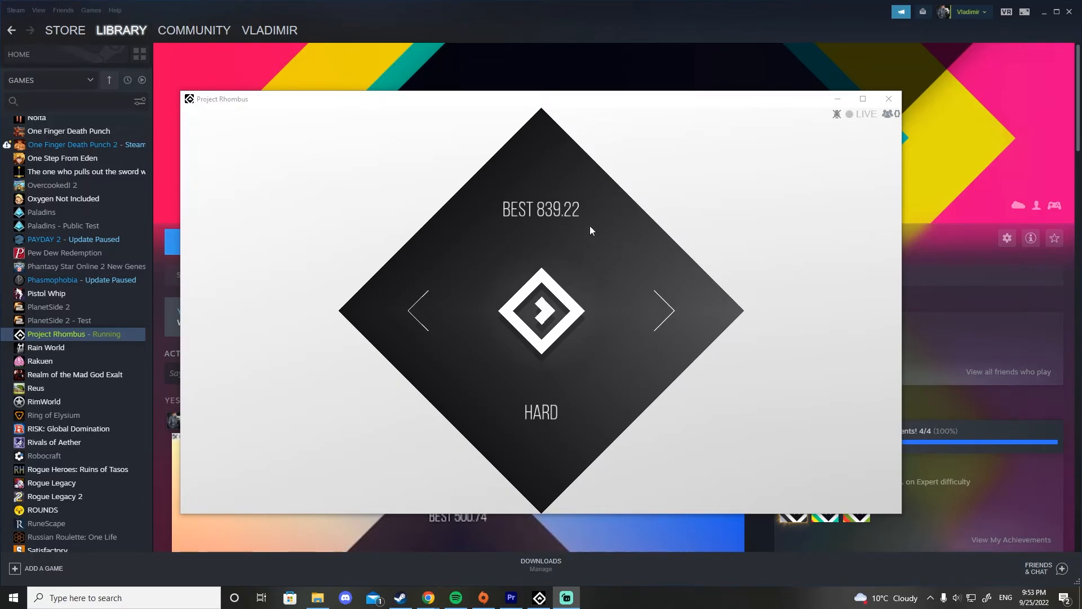
mouse_move(449, 161)
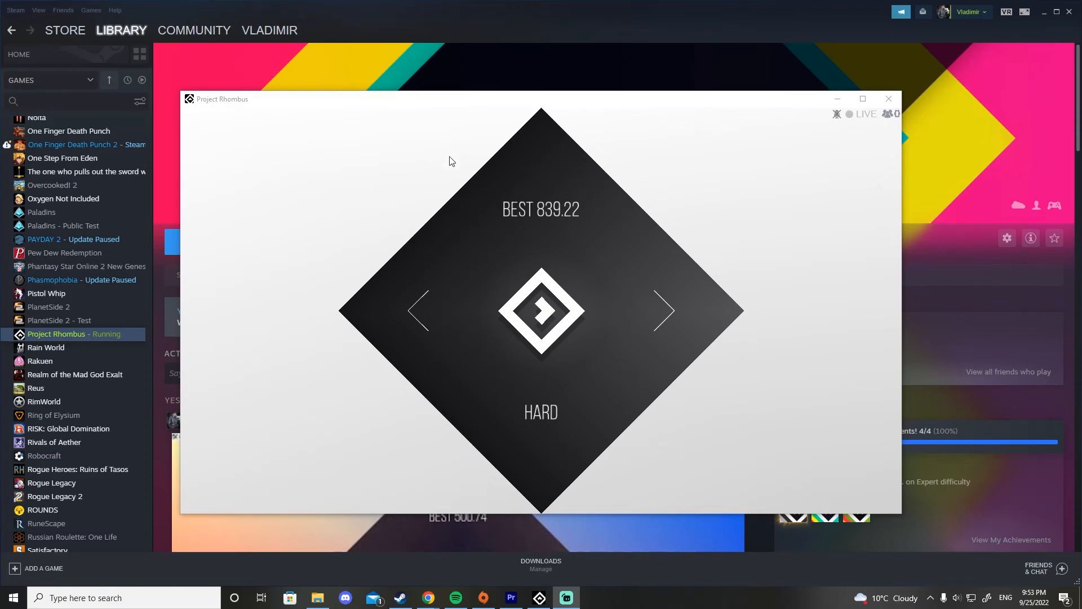
mouse_move(561, 173)
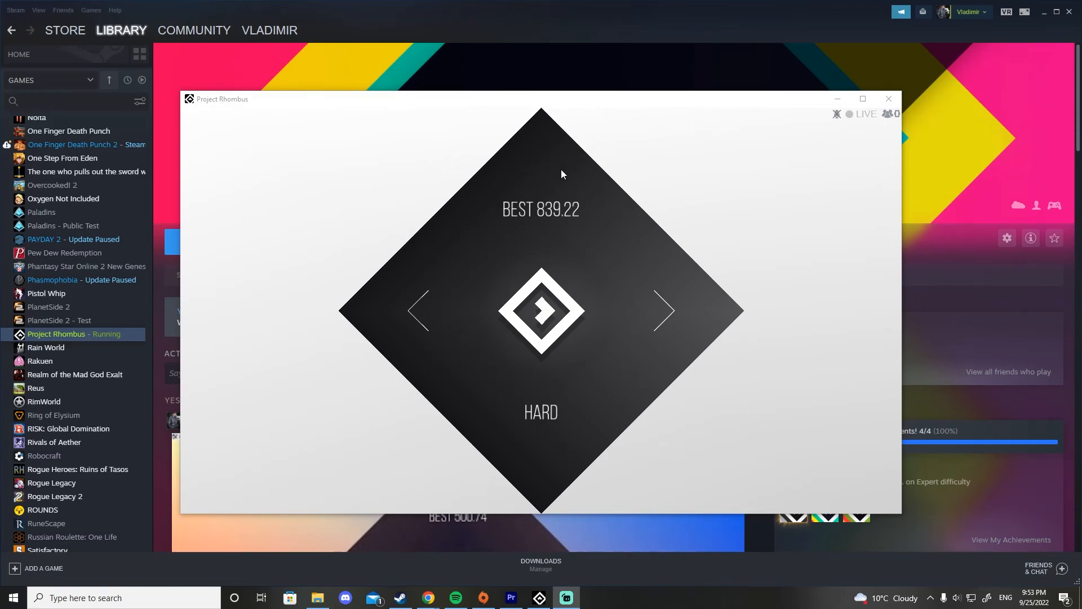